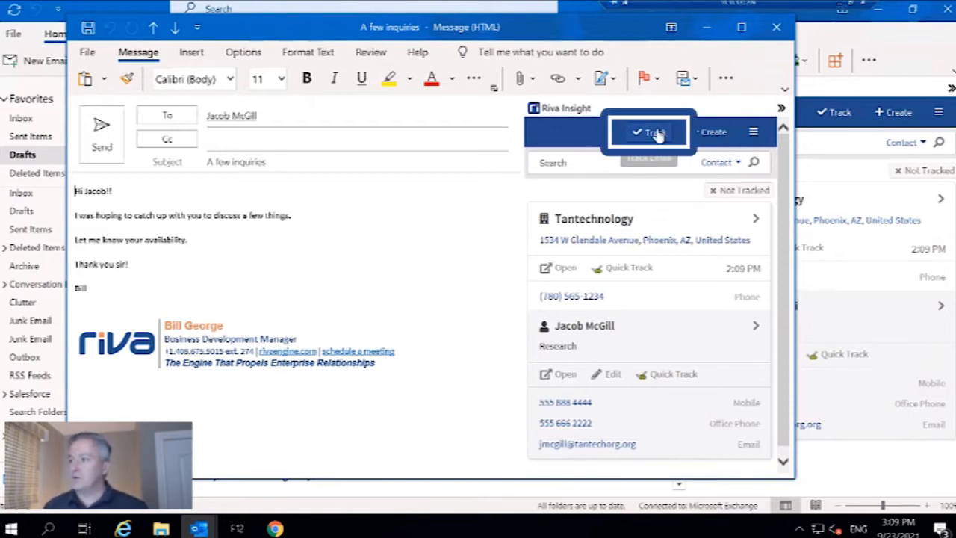
left_click(650, 132)
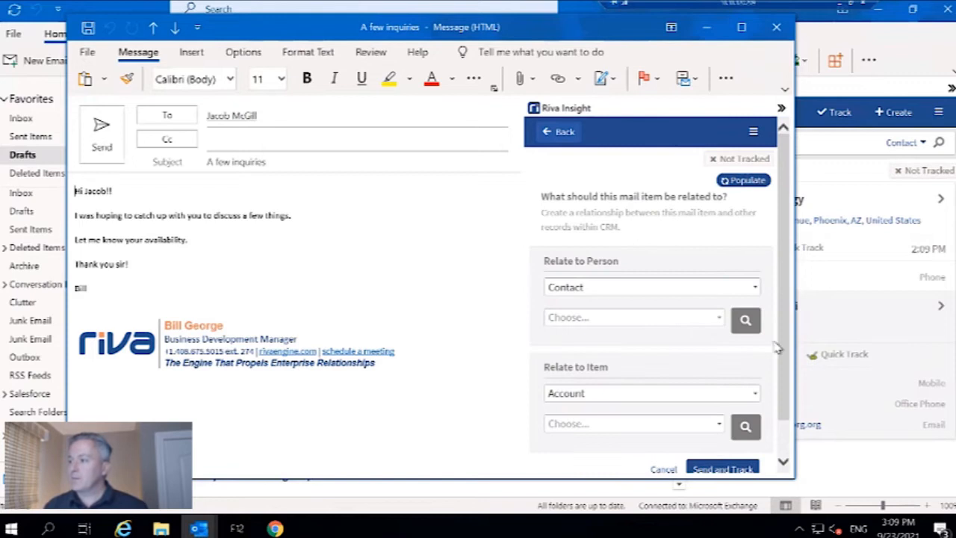
left_click(745, 320)
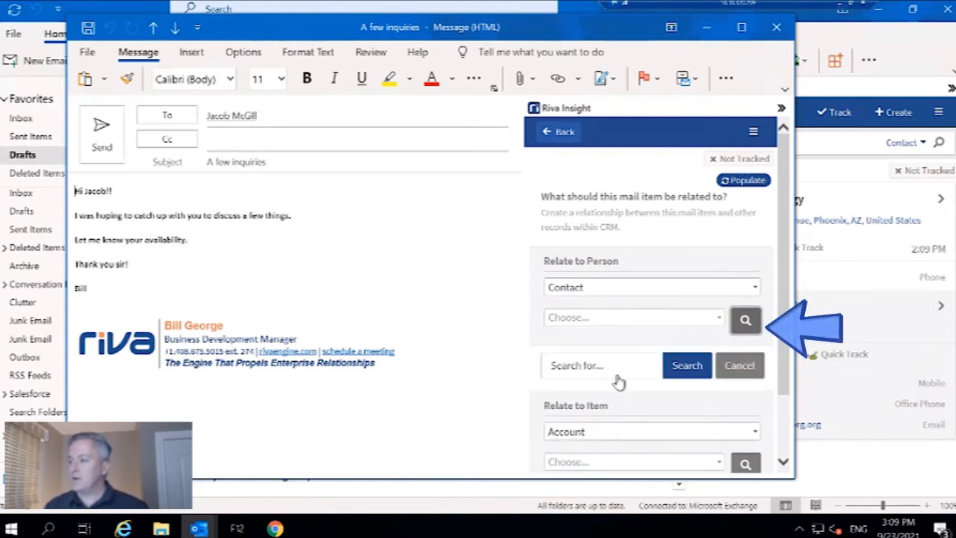
left_click(601, 366)
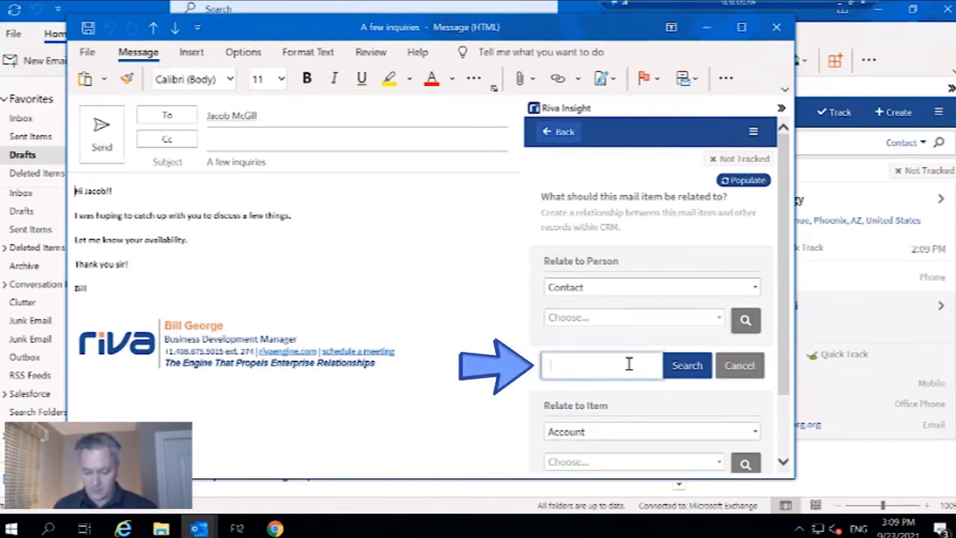
left_click(687, 365)
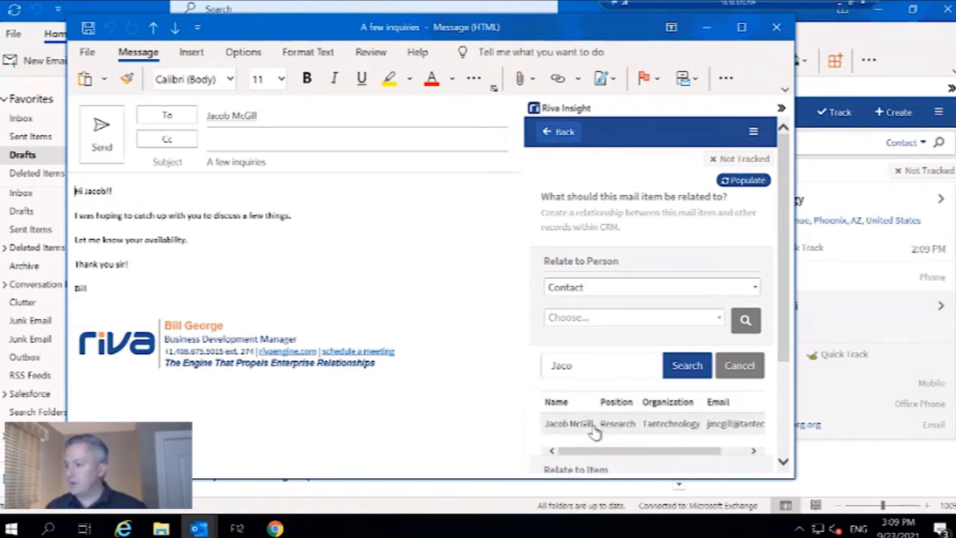
left_click(567, 423)
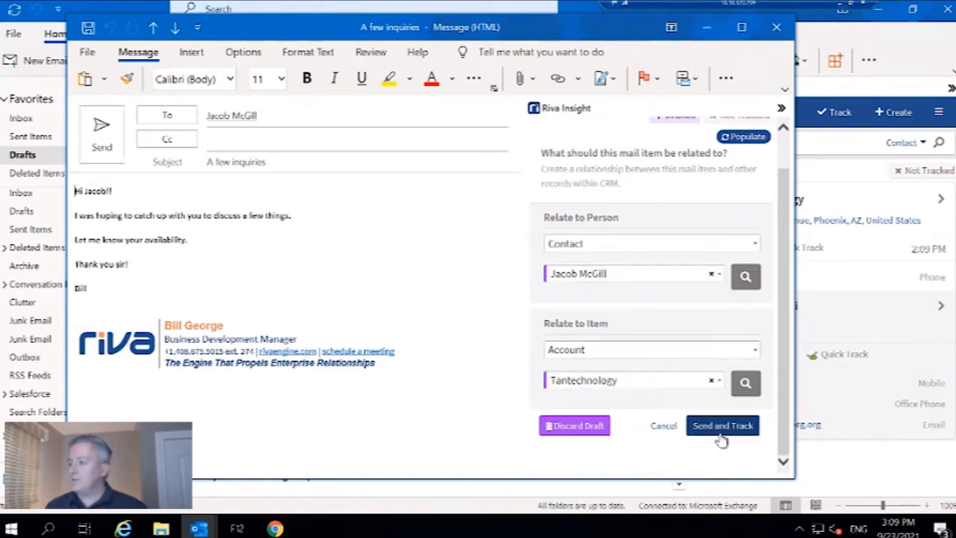
left_click(722, 425)
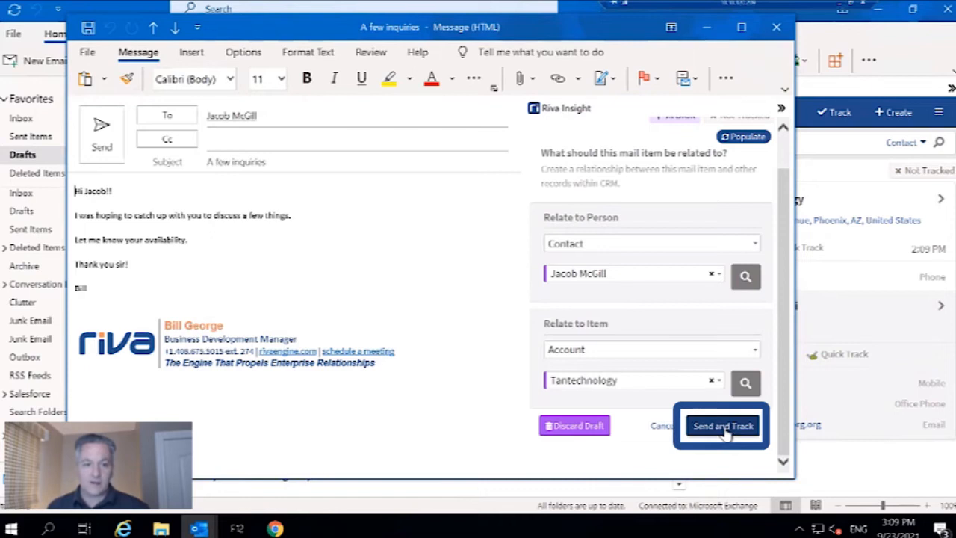
left_click(723, 425)
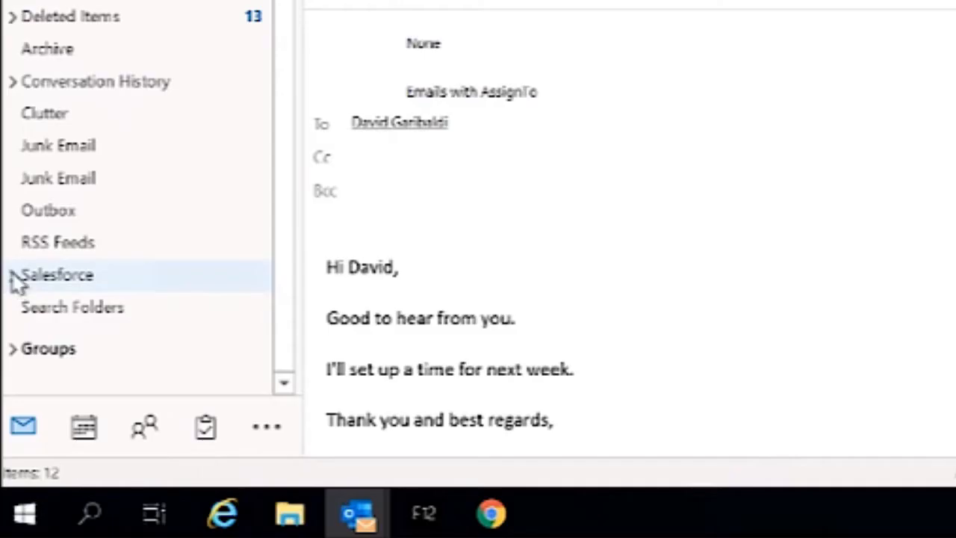
- Expand the Salesforce folder and collapse the Riva Insight panel on the SmartConvert draft
left_click(10, 275)
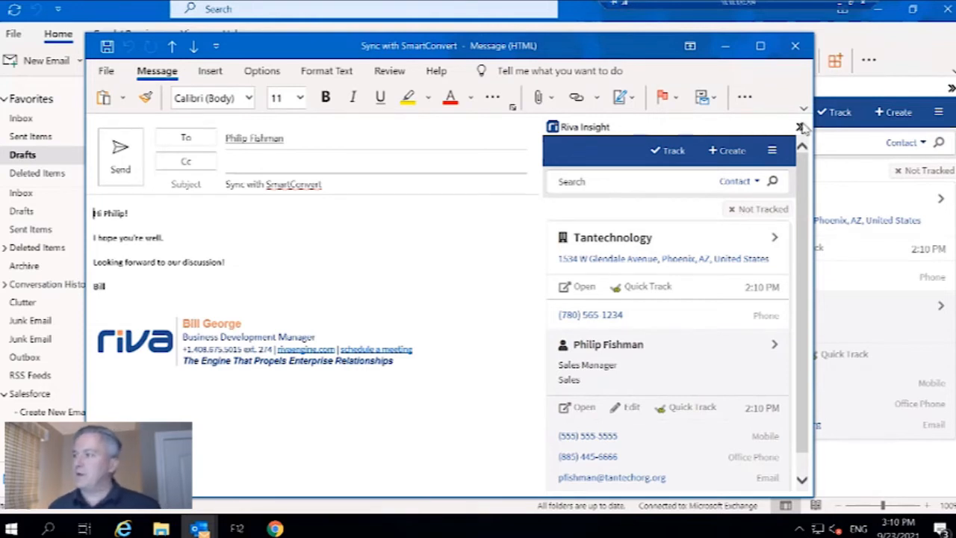
left_click(799, 123)
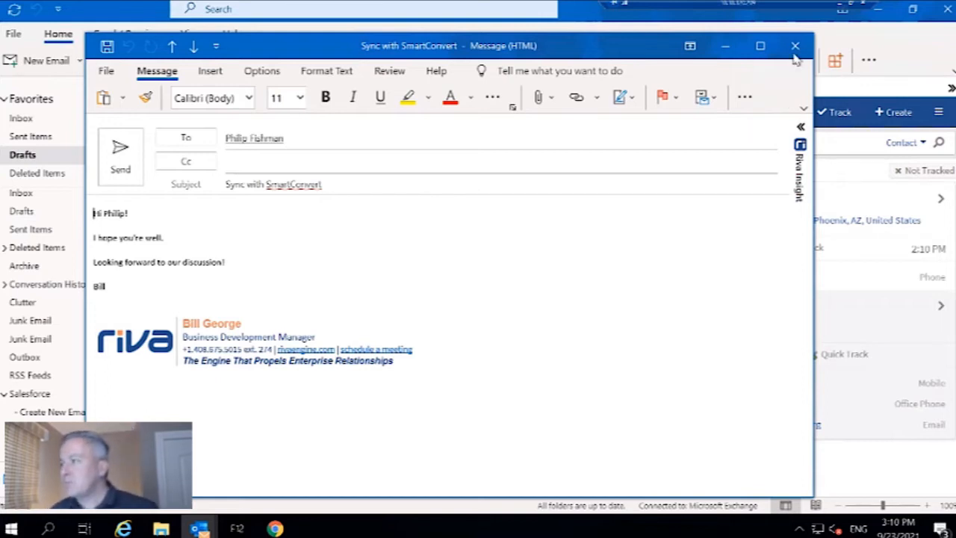
mouse_move(792, 46)
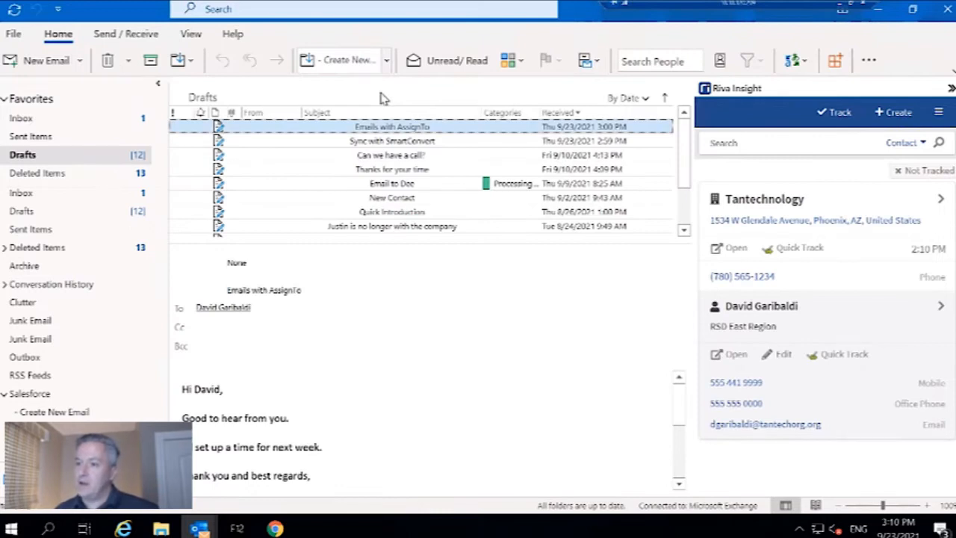
mouse_move(297, 144)
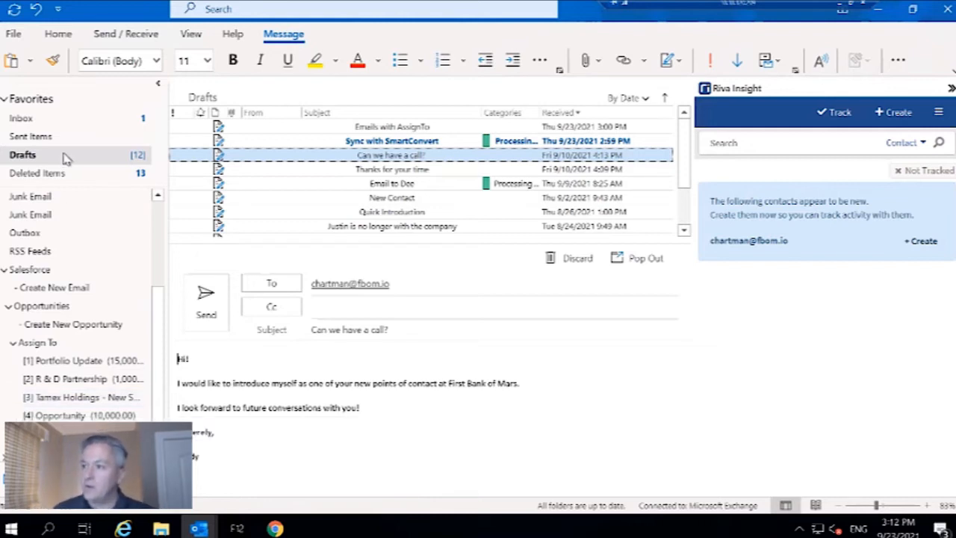
mouse_move(246, 160)
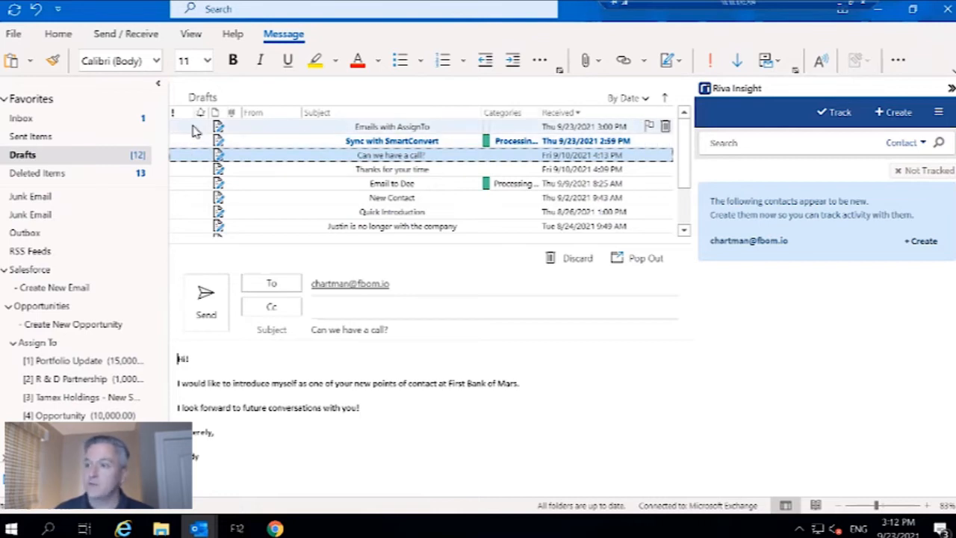
left_click(390, 126)
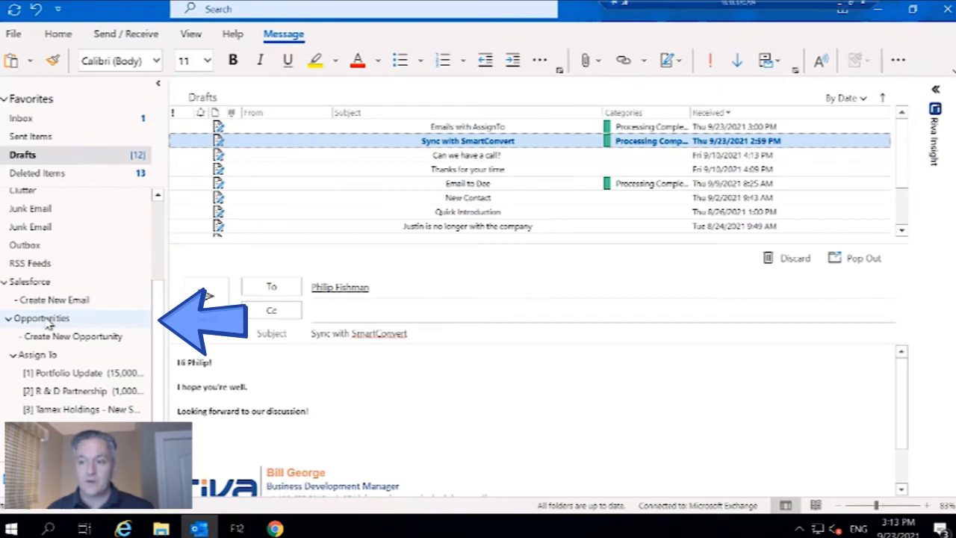
- Preview the Portfolio Update (15,000.00) opportunity from the Salesforce Opportunities folder
left_click(41, 317)
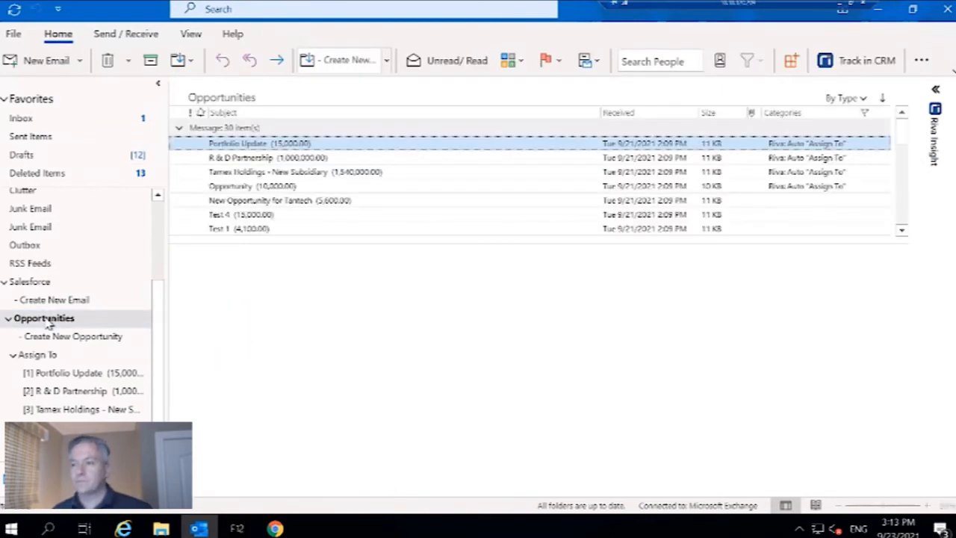
left_click(251, 142)
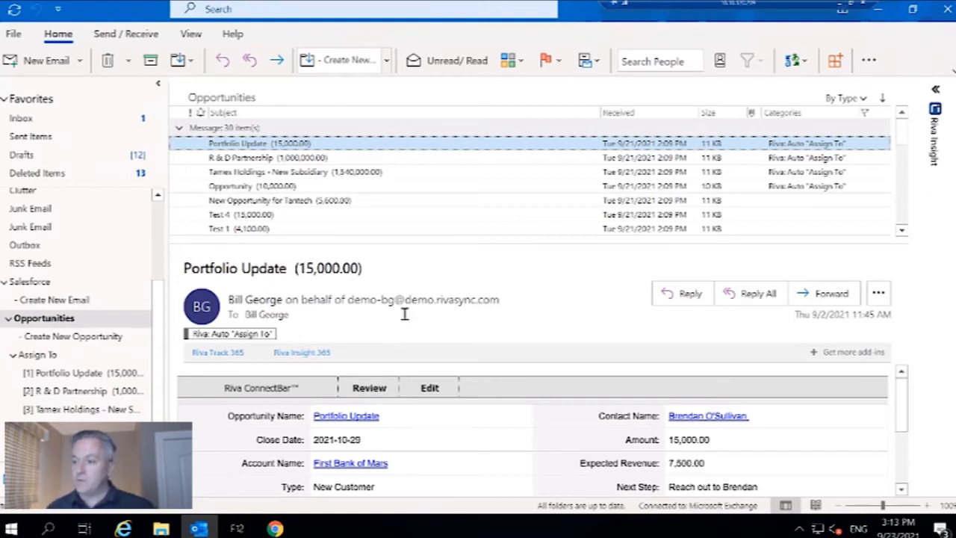
mouse_move(384, 395)
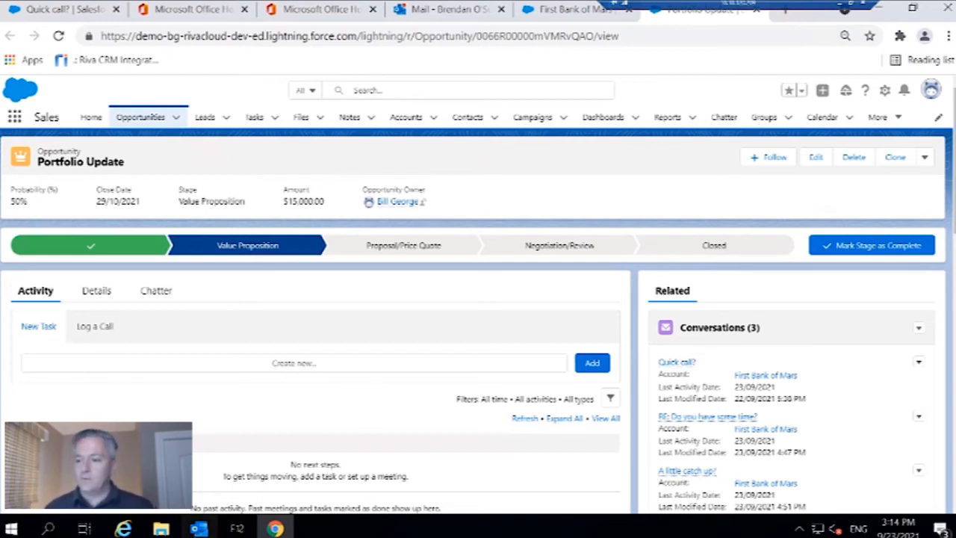
left_click(198, 529)
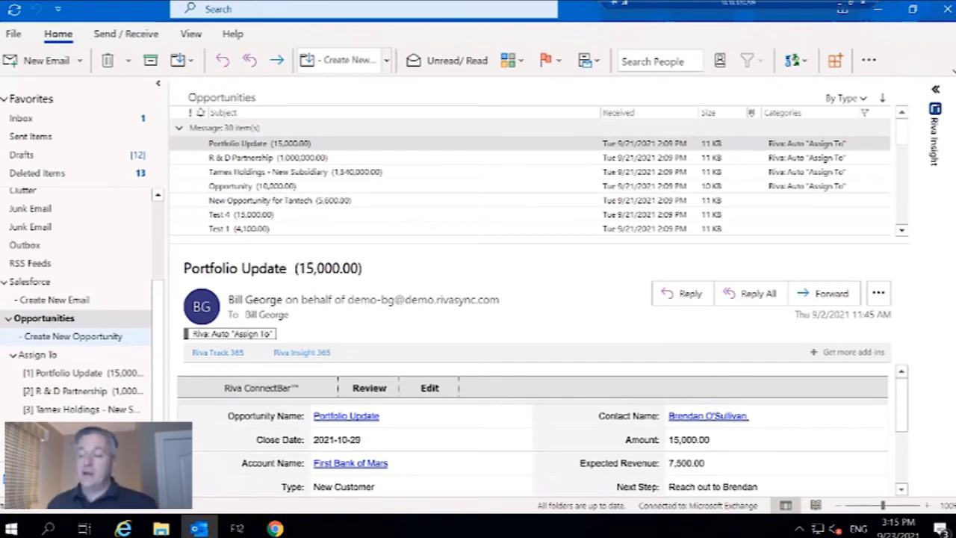
mouse_move(114, 372)
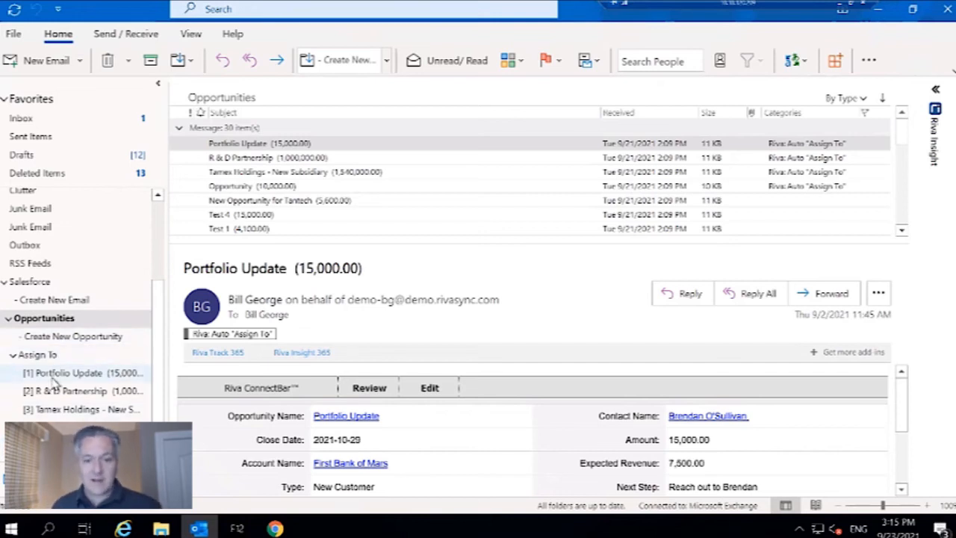
mouse_move(56, 374)
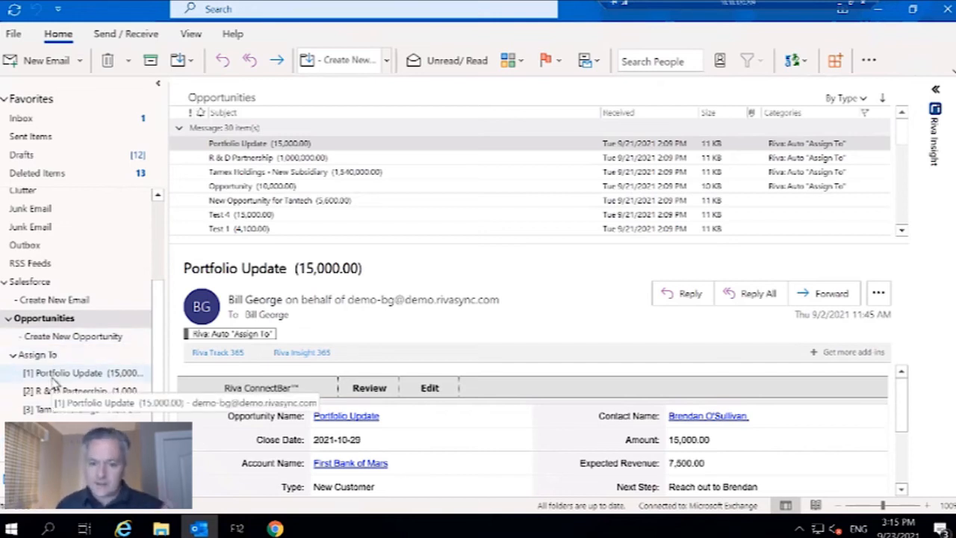